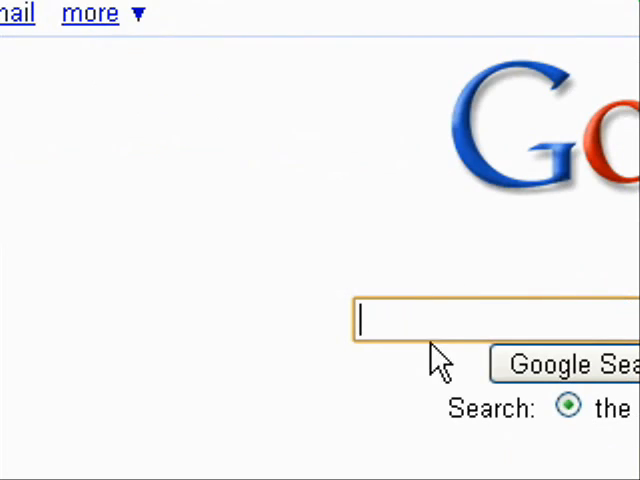
Step: Search Google for 'download ruby' and follow the suggestion to the Ruby website
text(down)
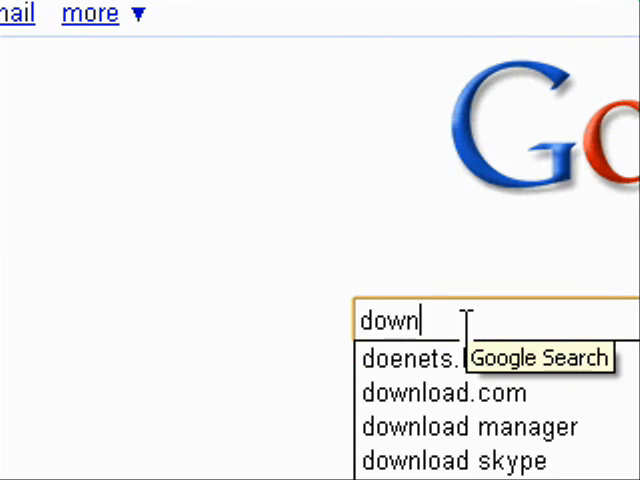
text(load ruby)
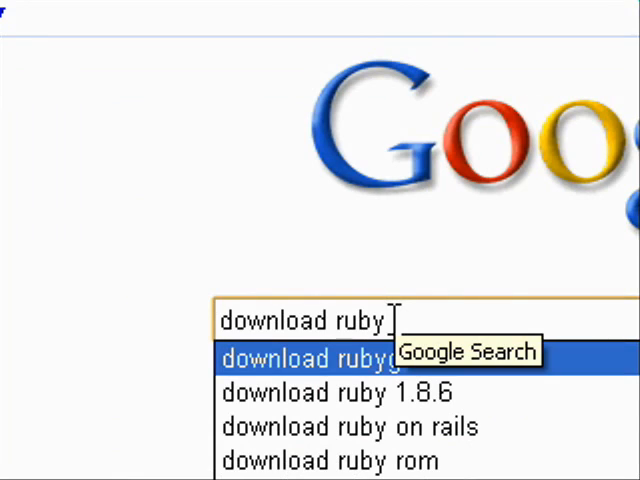
click(465, 353)
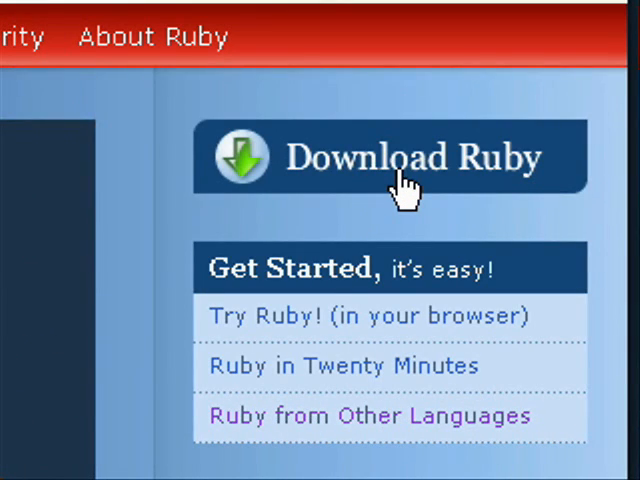
mouse_move(300, 180)
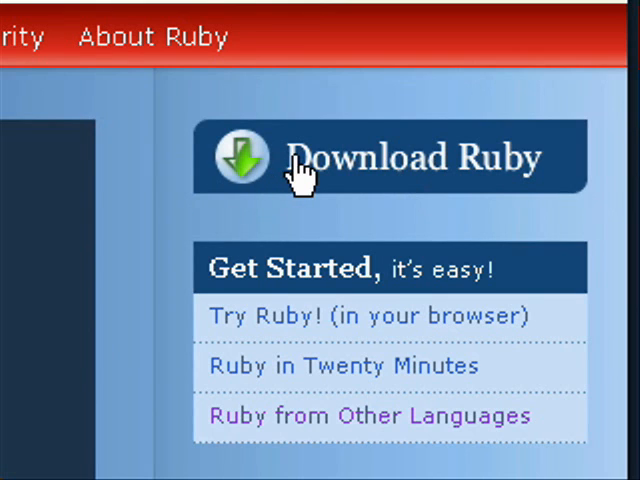
Step: Under Ruby on Windows, start downloading the Ruby 1.8.6 One-Click Installer
scroll(down, 3)
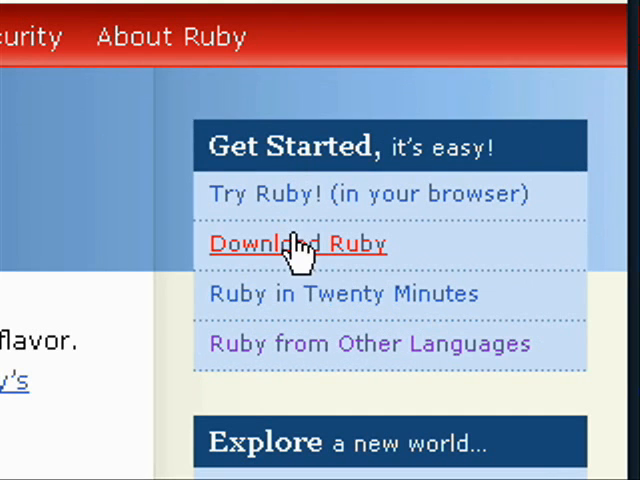
click(297, 243)
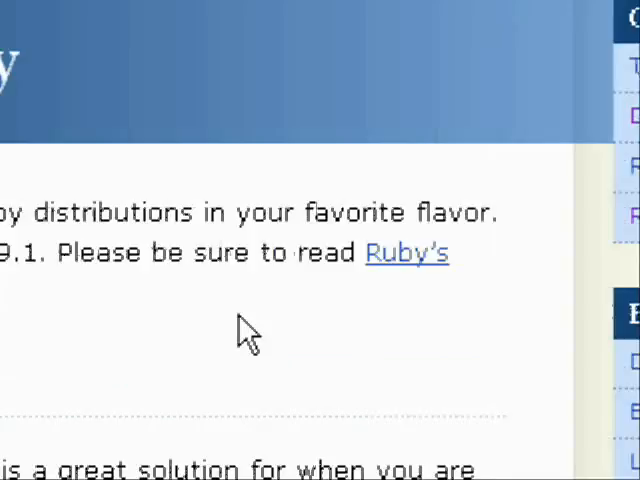
scroll(down, 3)
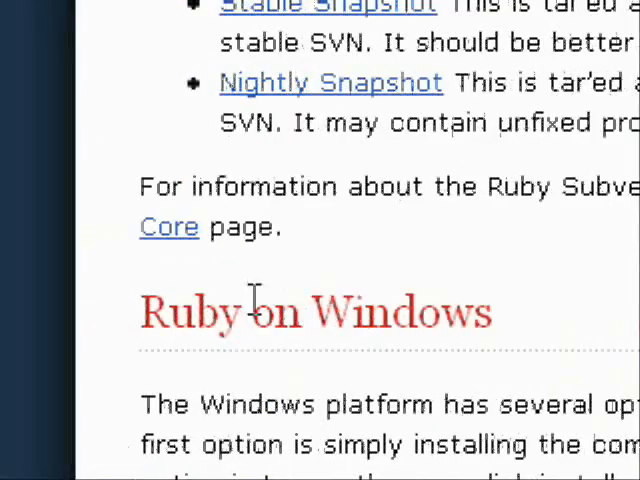
scroll(down, 3)
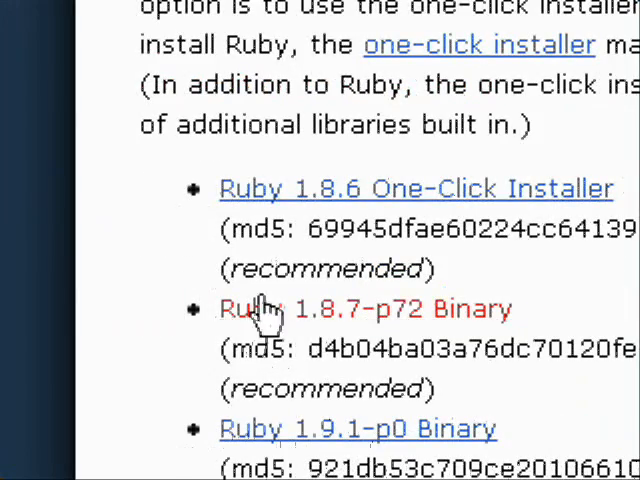
mouse_move(370, 190)
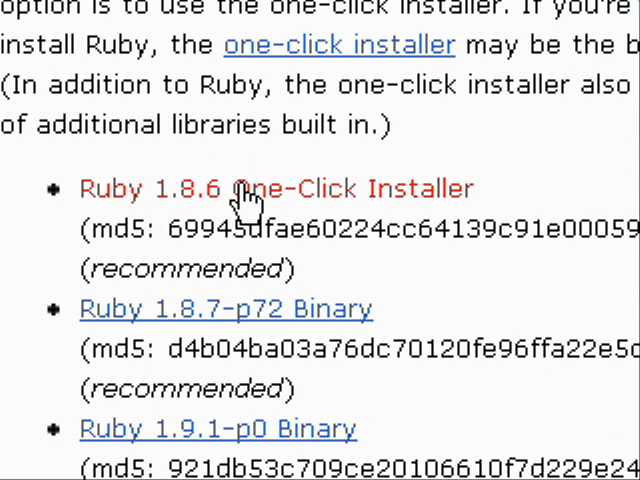
click(276, 188)
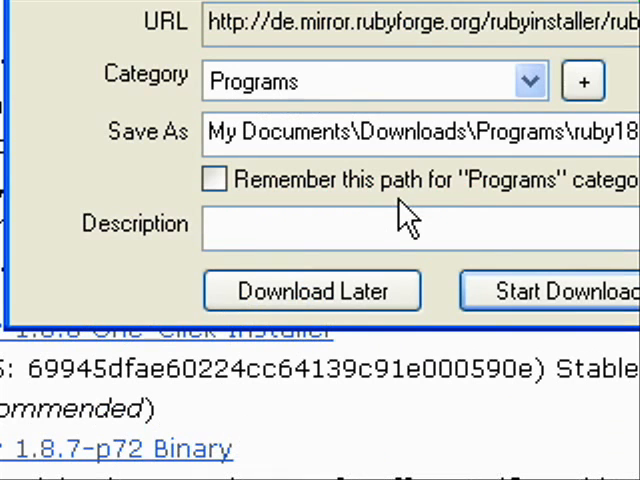
click(549, 291)
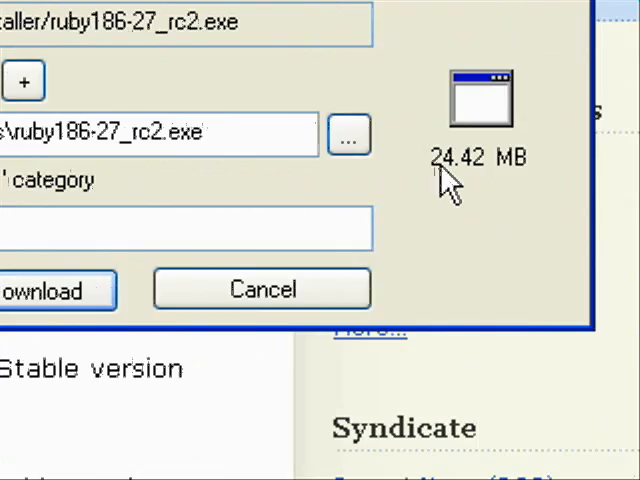
click(45, 290)
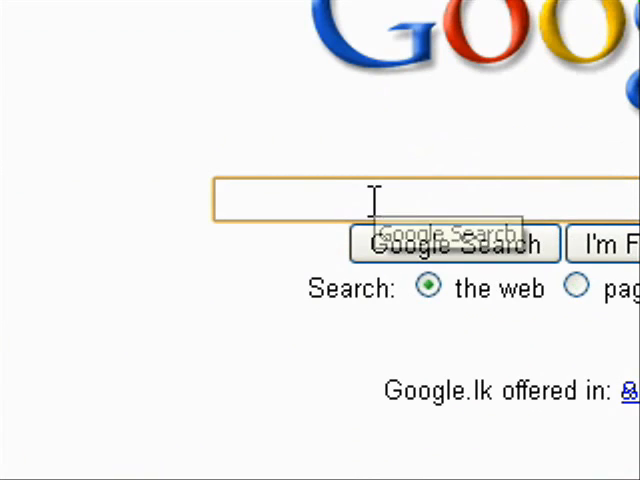
Step: Search Google for 'download xampp' and open the 'apache friends - xampp for windows' result
text(download)
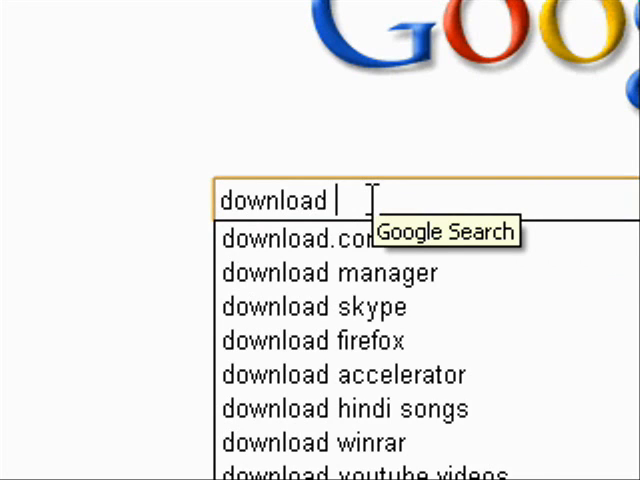
text(xampp)
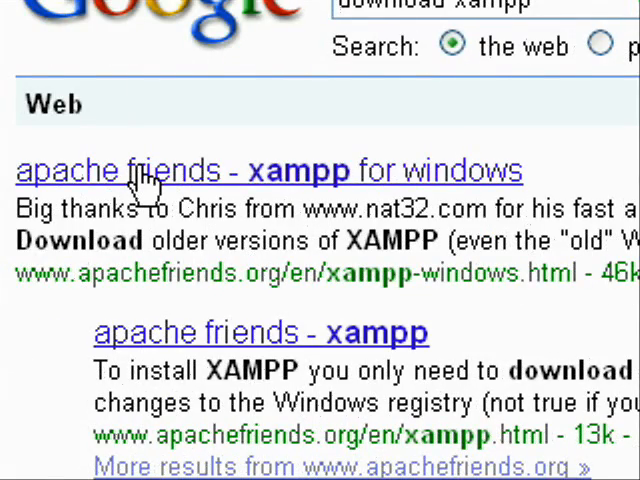
click(267, 170)
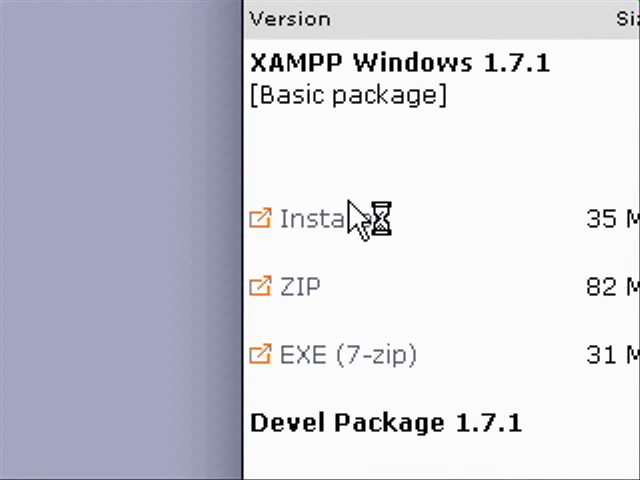
Step: Start downloading the XAMPP Windows 1.7.1 Installer file
scroll(up, 3)
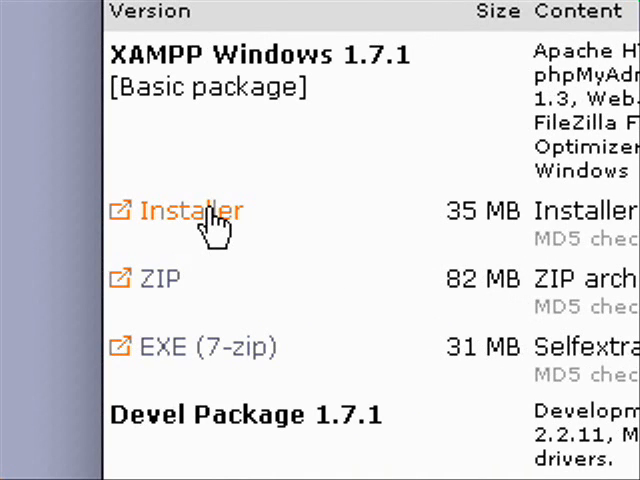
click(180, 210)
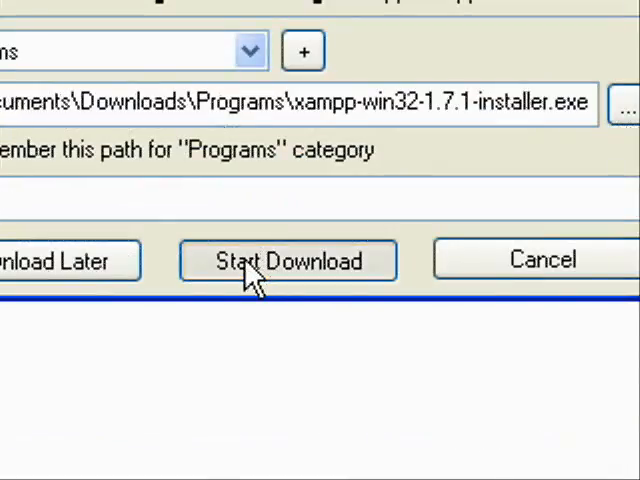
click(288, 260)
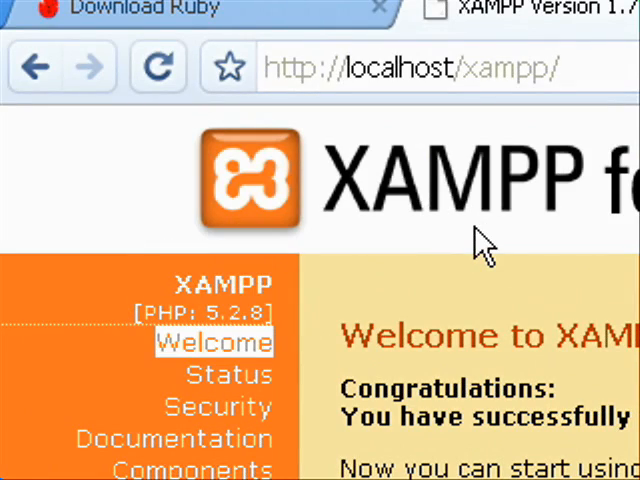
Step: Leave the XAMPP localhost welcome page and open the Windows Start menu
click(90, 450)
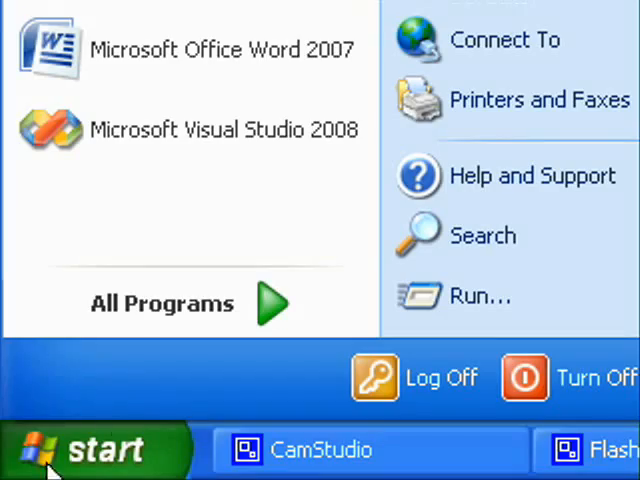
Step: Launch SciTE from the Ruby-186-26 programs and type puts "Hello World"
click(162, 303)
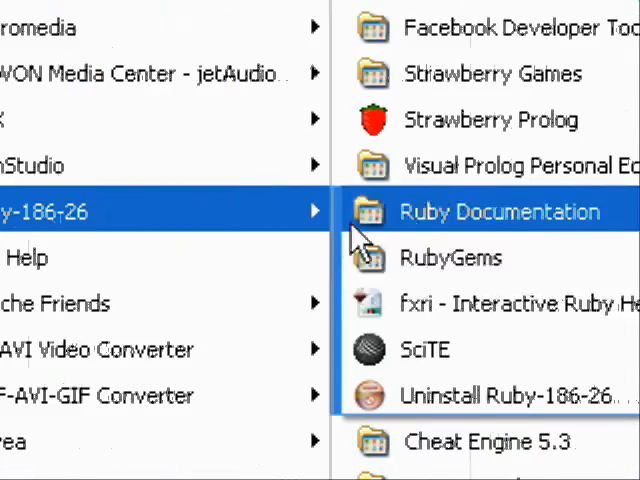
click(498, 211)
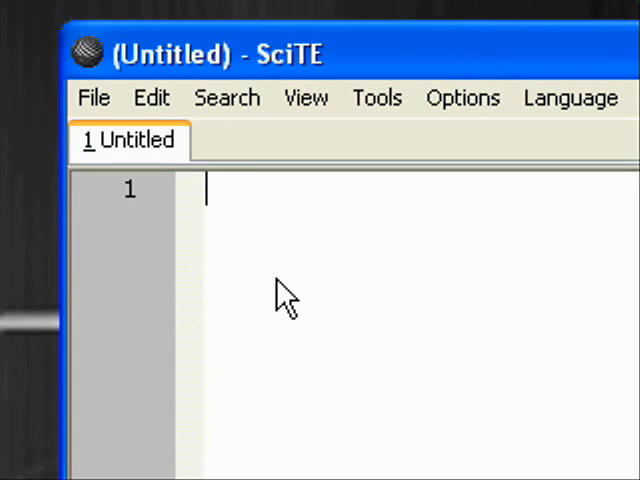
text(puts)
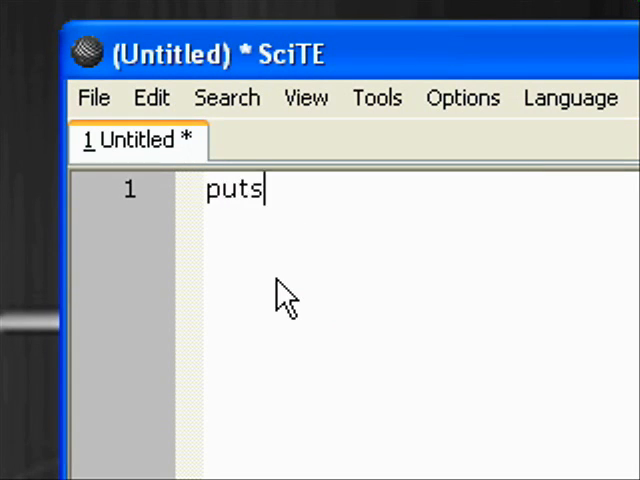
text("Hello)
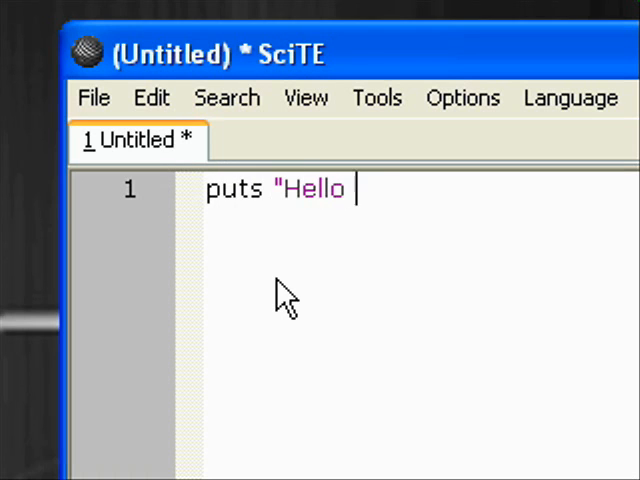
text(World")
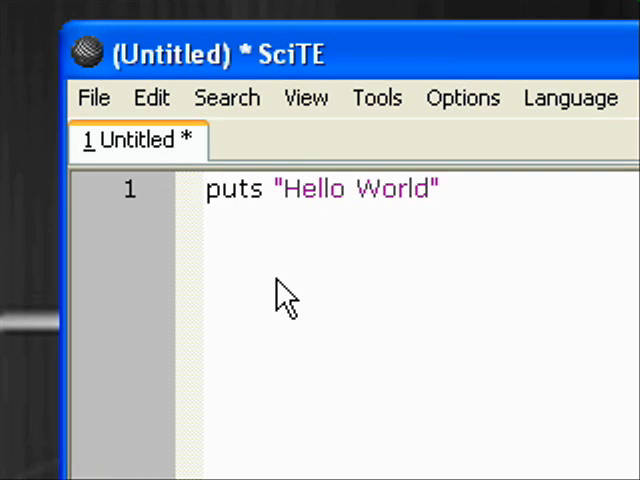
Step: Save the script as myfirstprogram.rb
click(93, 97)
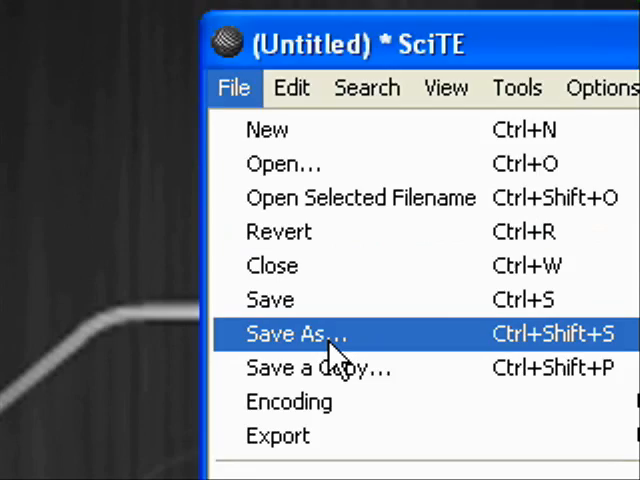
click(296, 333)
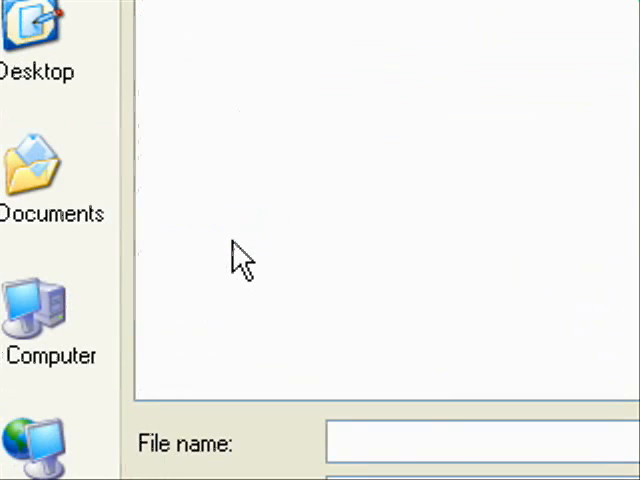
text(m)
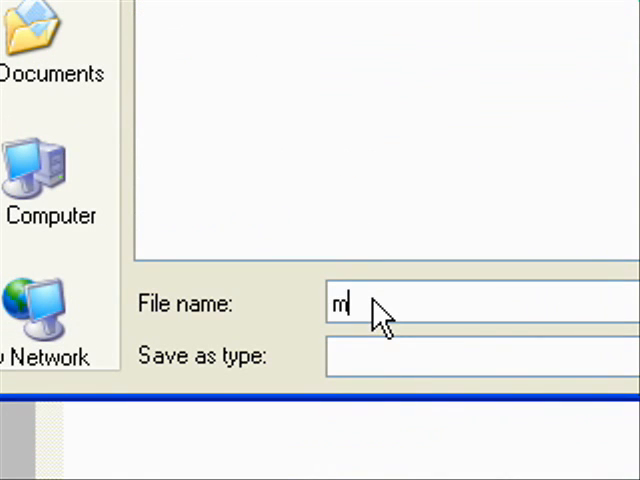
text(yfirstp)
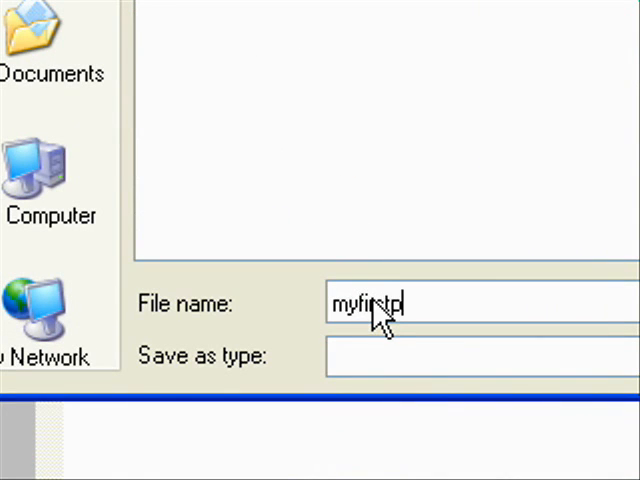
text(rogram.)
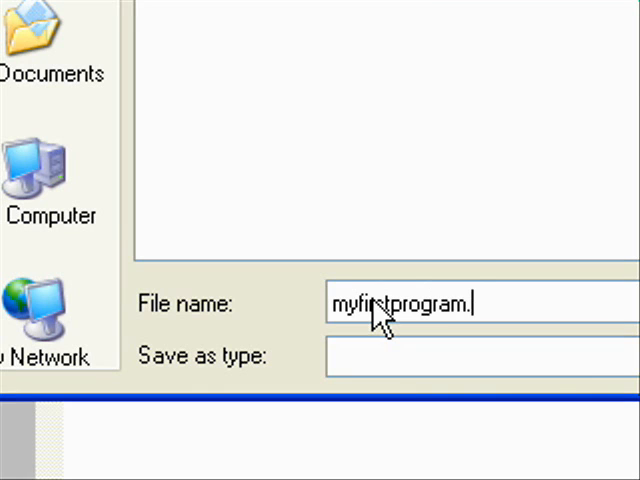
text(rb)
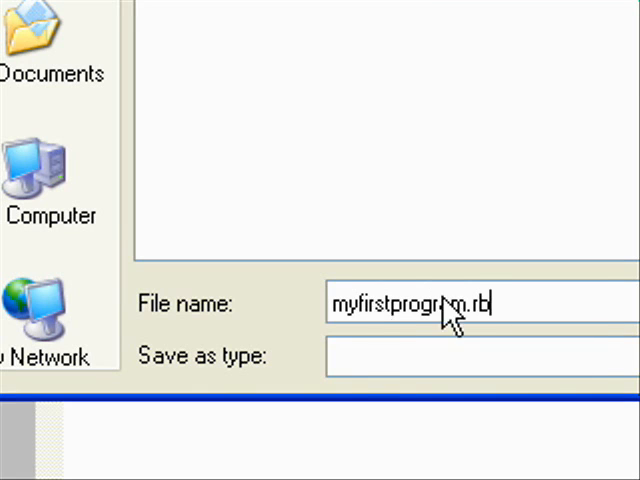
click(80, 449)
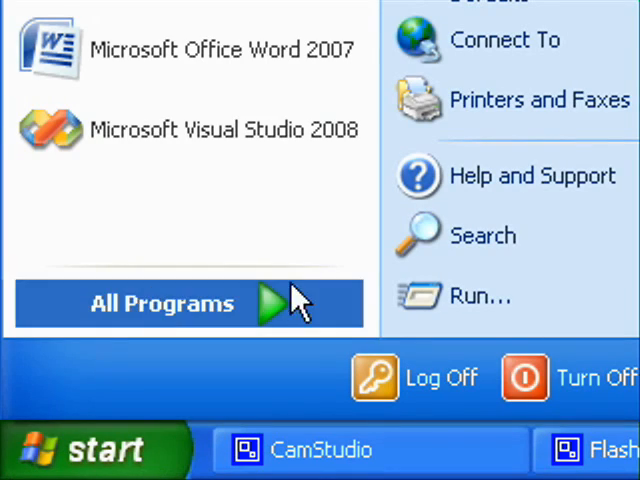
Step: Open Command Prompt via Run with cmd and change into My Documents\rubyvsphp
click(480, 295)
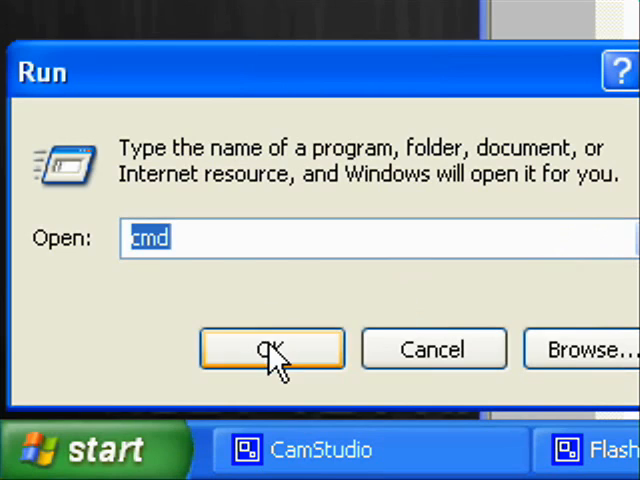
click(271, 348)
text(cd)
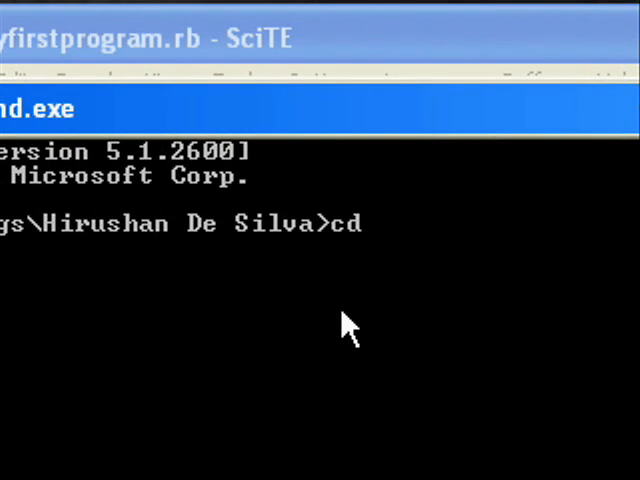
text("My Documents")
text(cd)
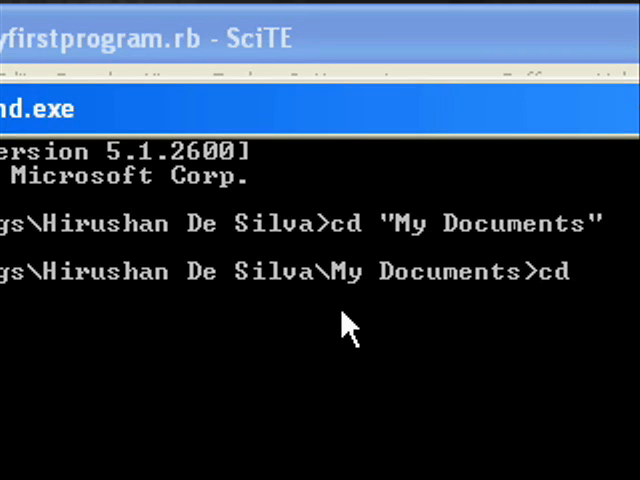
text(rub)
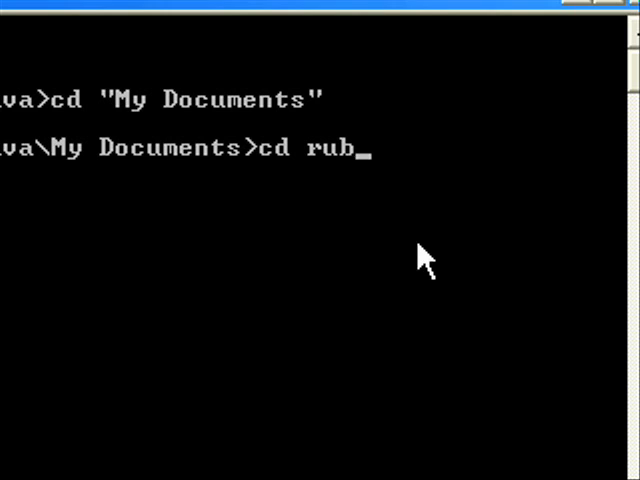
text(yvsphp)
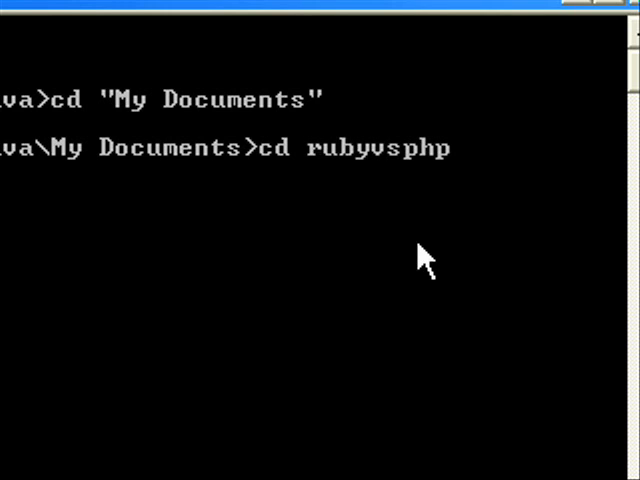
key(Return)
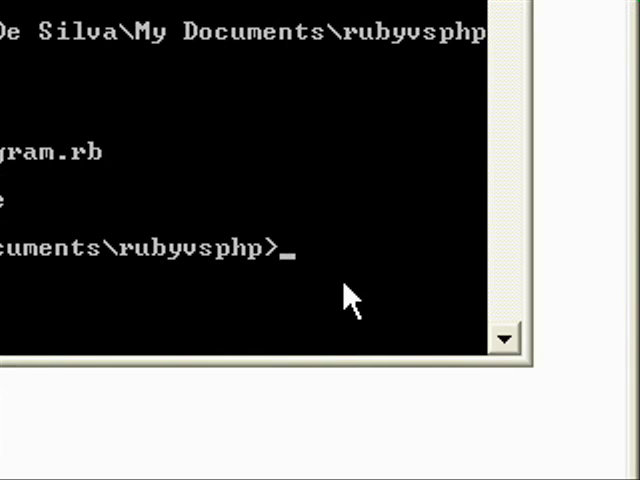
Step: Run ruby myfirstprogram.rb to print Hello World
text(ruby)
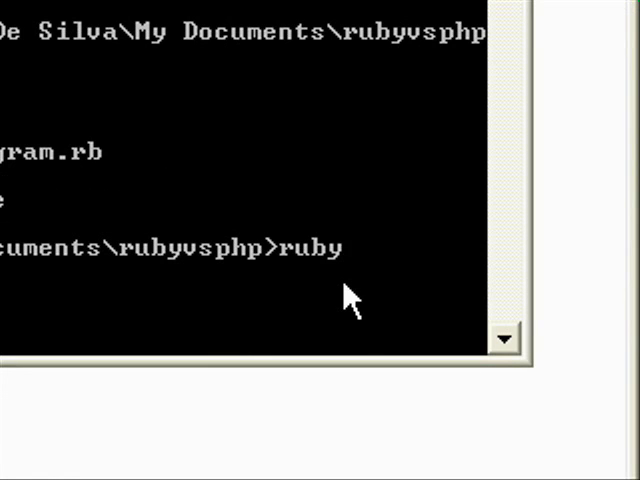
text(myfirstp)
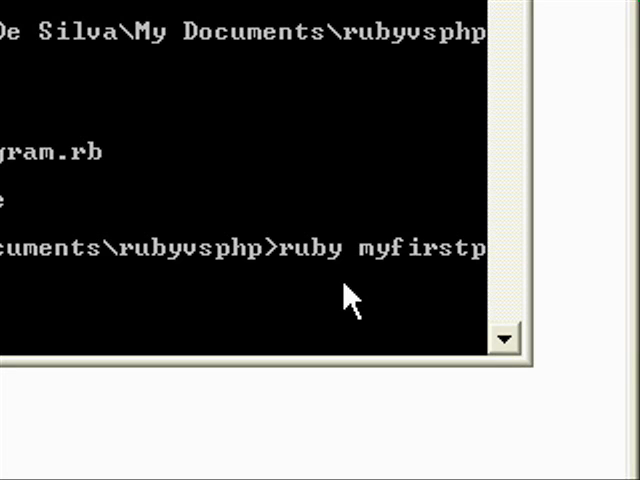
key(Return)
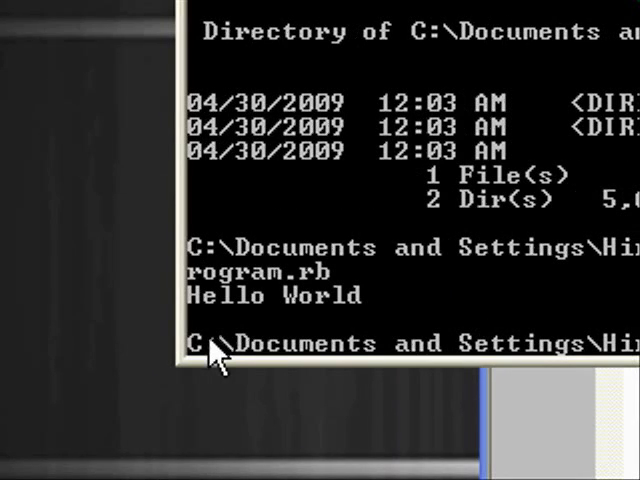
mouse_move(350, 318)
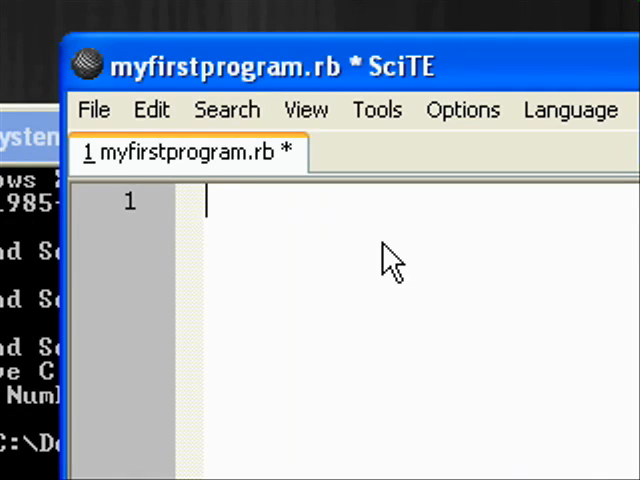
Step: Type name="Hirushan" and puts "Hello " + name + ". How are you?"
text(name=")
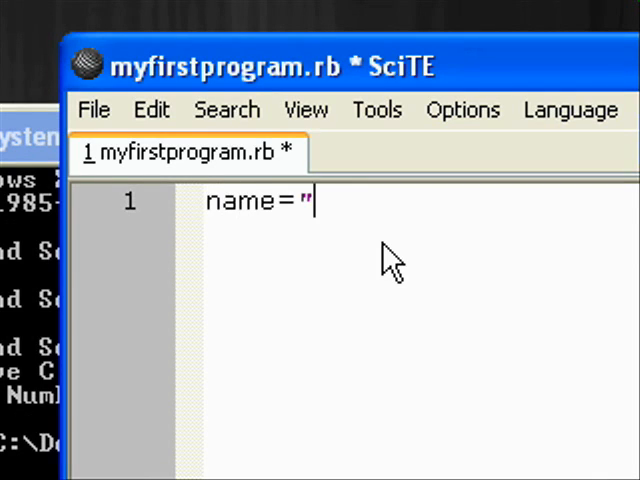
text(Hi)
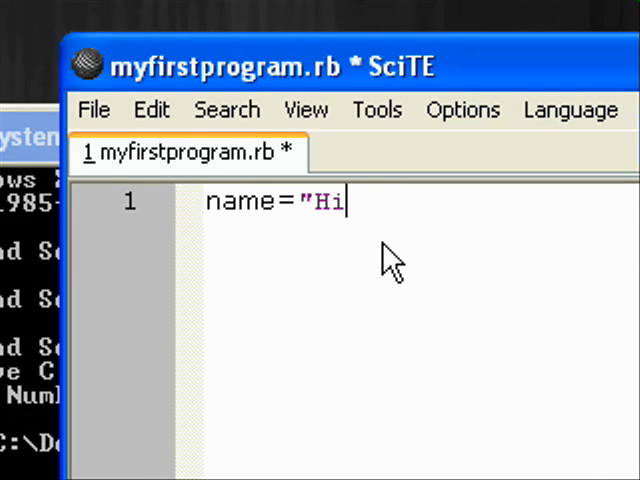
text(rushan")
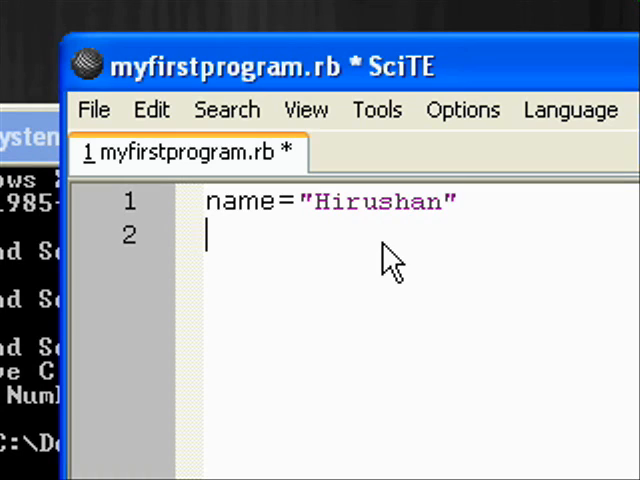
text(puts ")
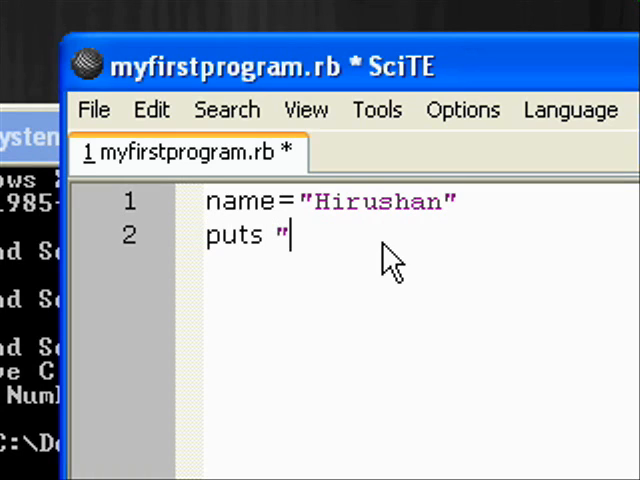
text(Hello " +)
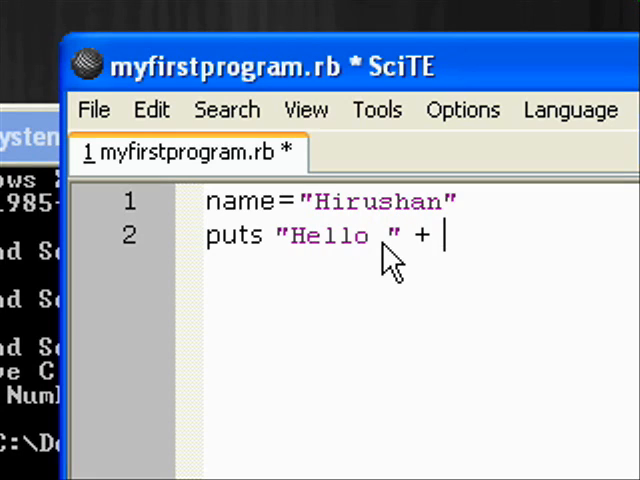
text(name)
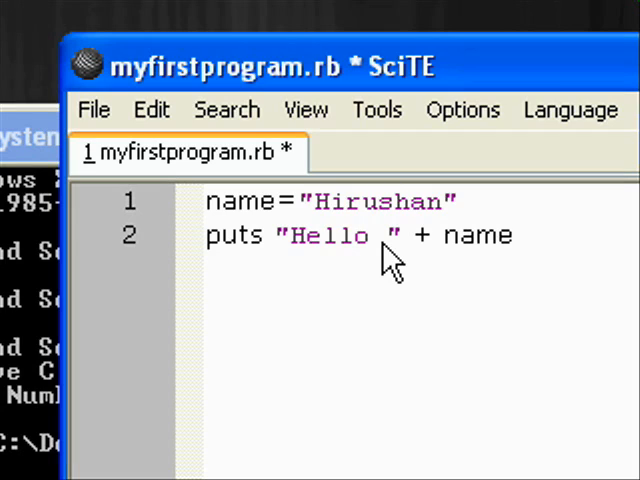
text(+)
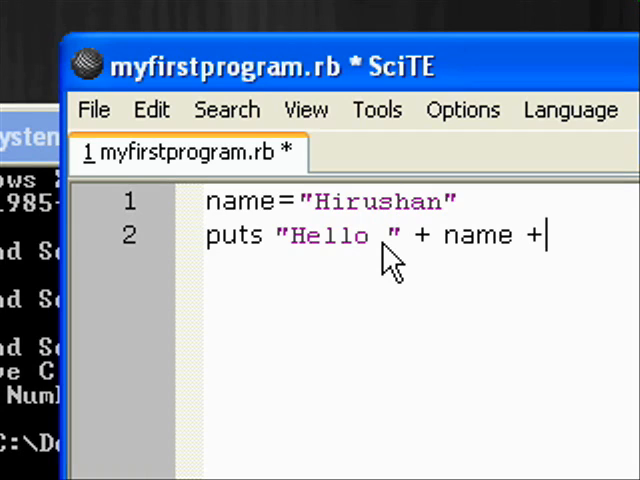
text(".)
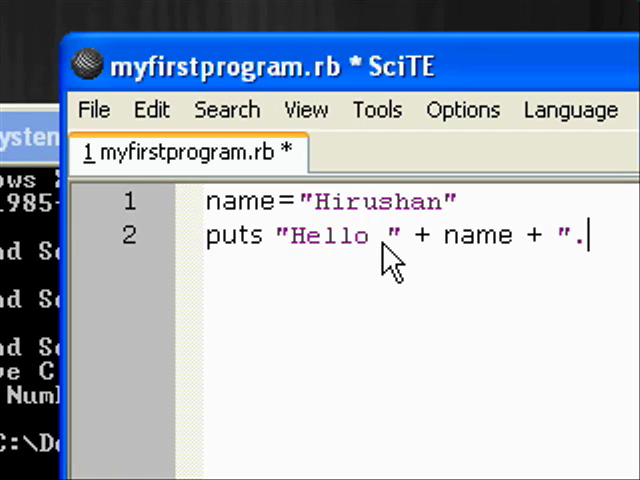
text(How are)
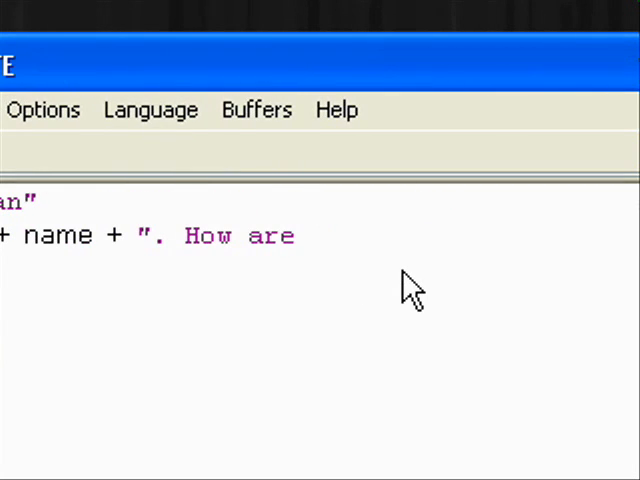
text(you?")
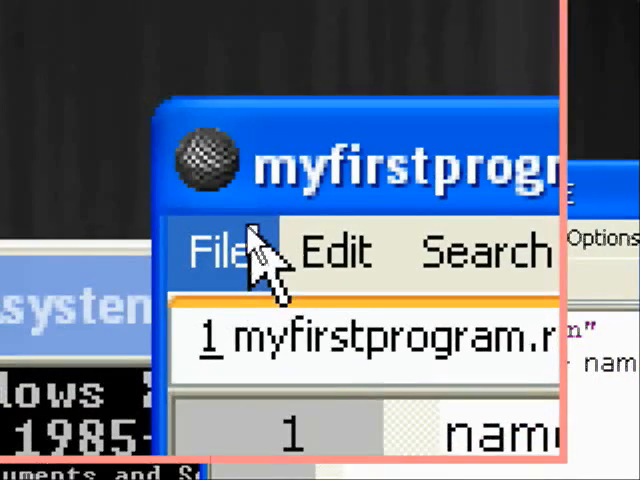
Step: Save the greeting script with Save As under a new 'test' file name
click(228, 252)
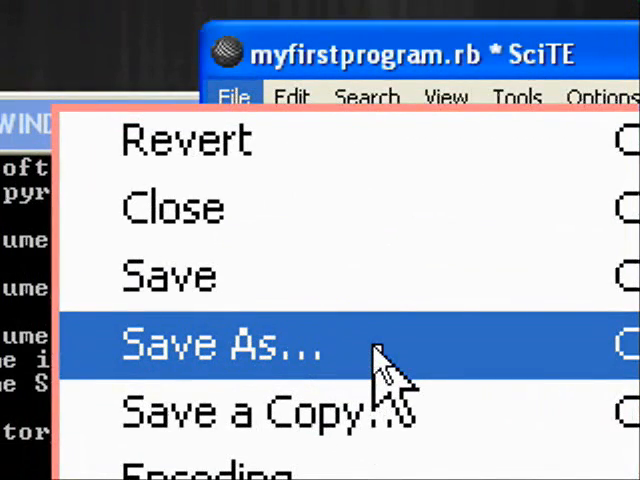
click(222, 345)
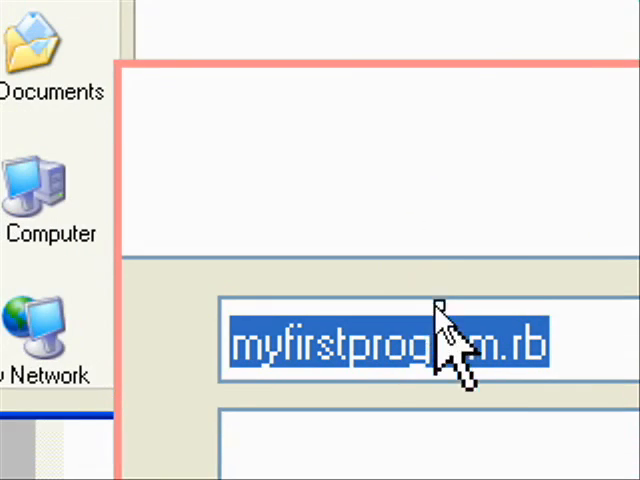
text(test)
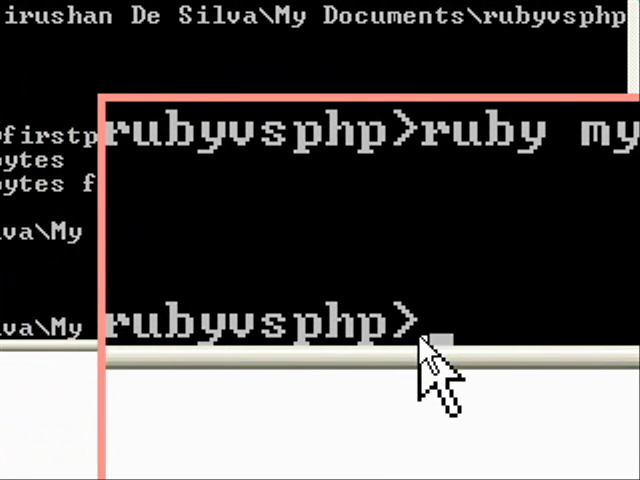
Step: At the command prompt, enter ruby followed by the test file name
text(ruby)
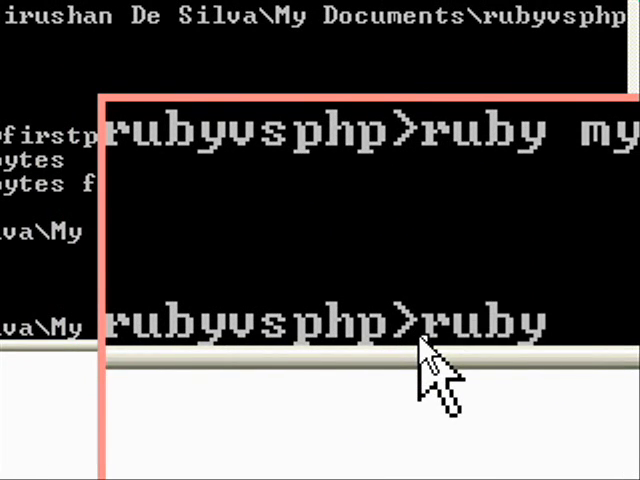
text(te)
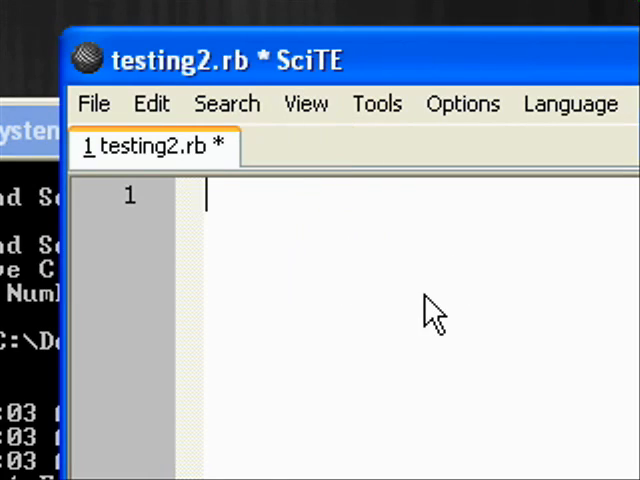
Step: Write num1 = 2+4+6+8 followed by num1 /= 5
text(num1)
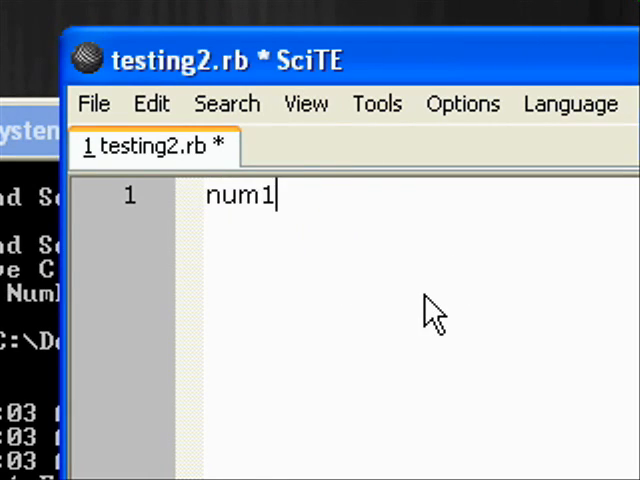
text(=2+)
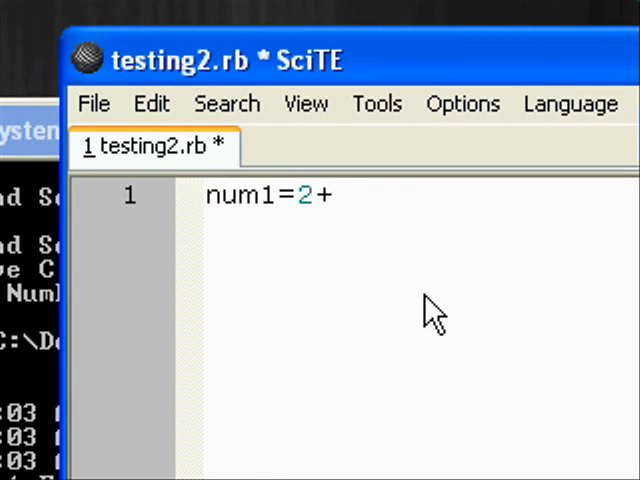
text(4+)
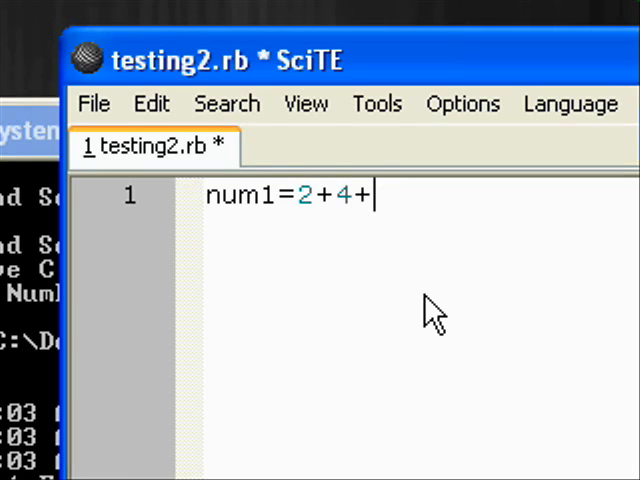
text(6+8)
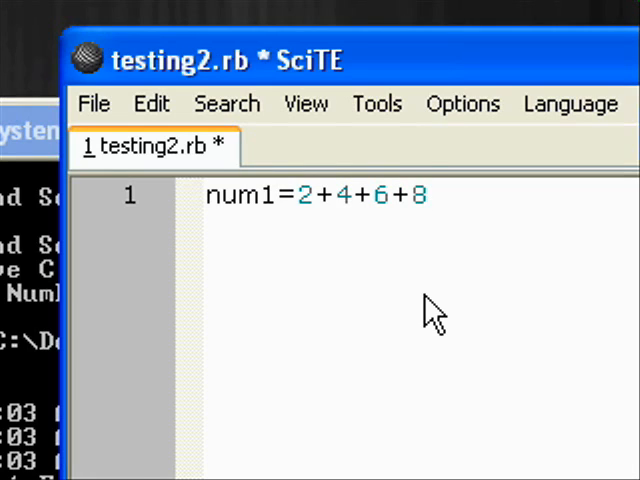
text(n)
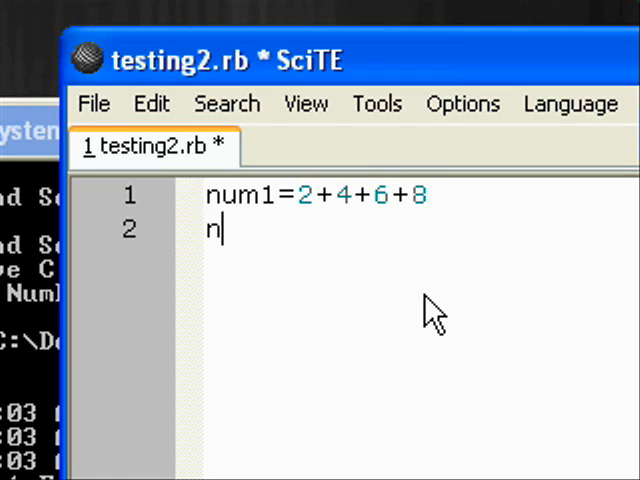
text(um1 /)
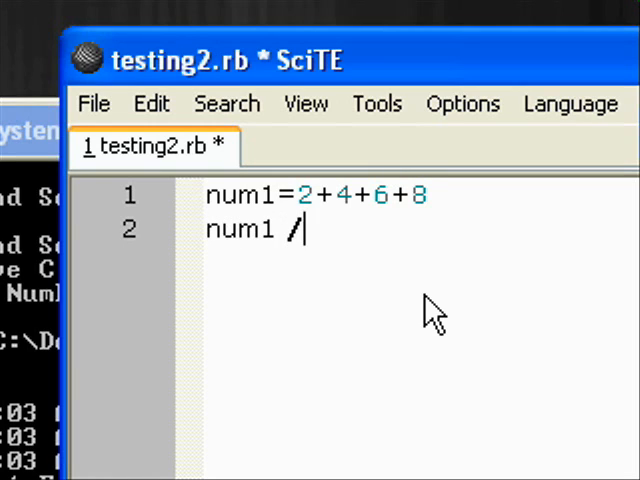
text(= 5)
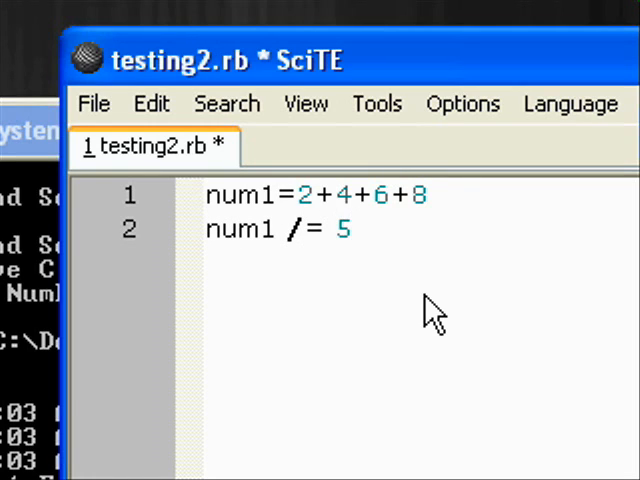
Step: Add num2 = 2*3*4 and num2 -= num1 below the num1 lines
text(num2)
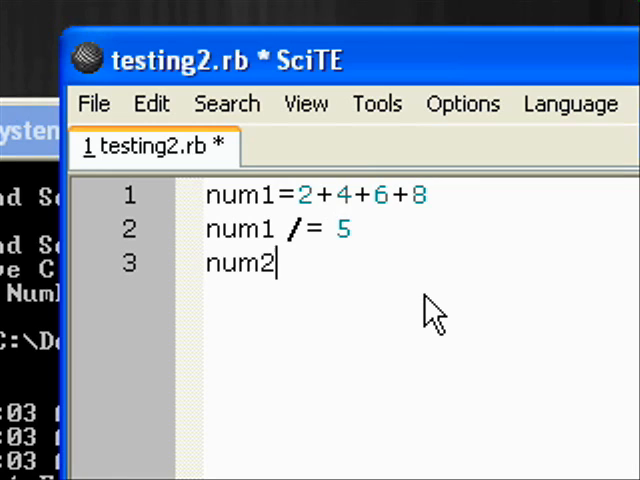
text(=)
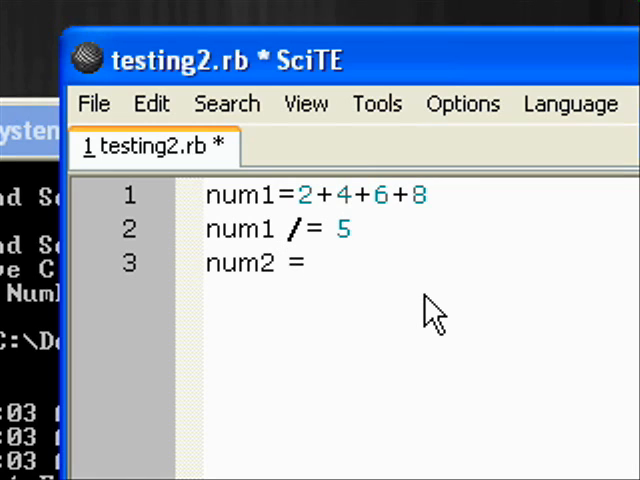
text(2*3)
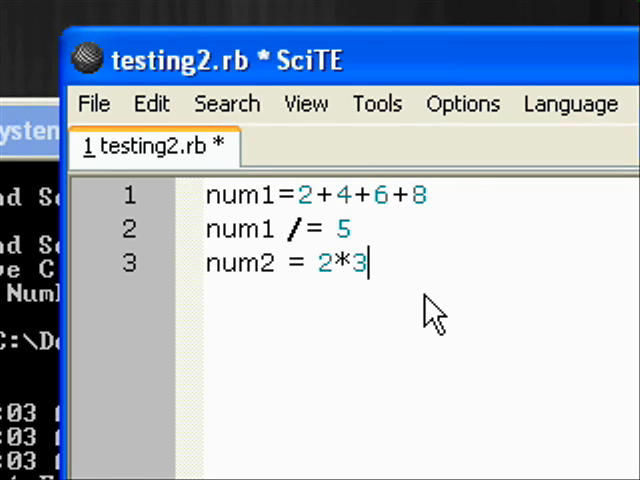
text(*4)
text(num2)
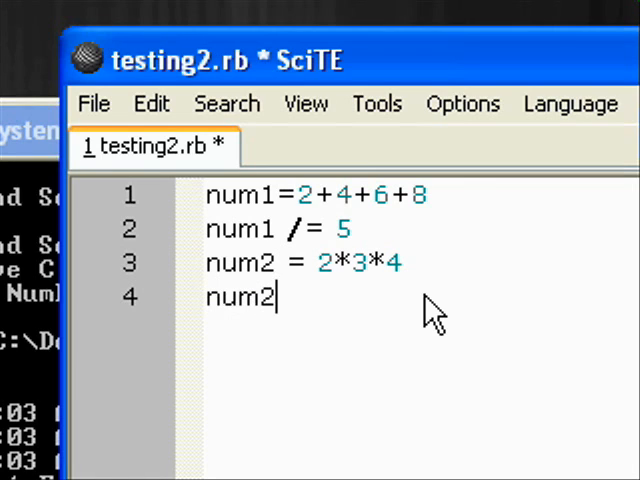
text(-= n)
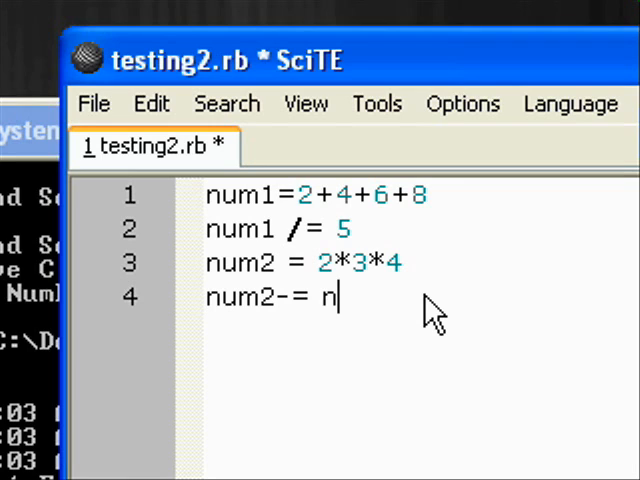
text(um1)
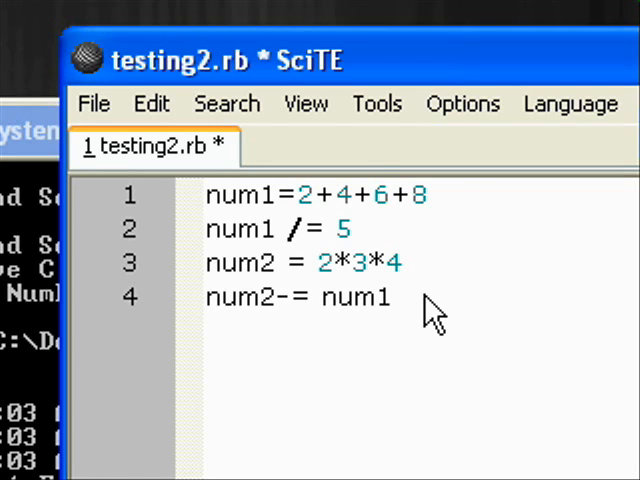
click(350, 228)
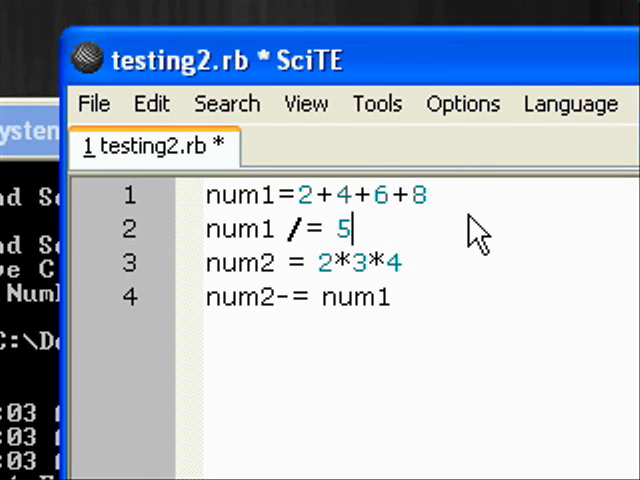
Step: Note 'answer is 20' after the sum line and 'answer is 4' after the division
text(ans)
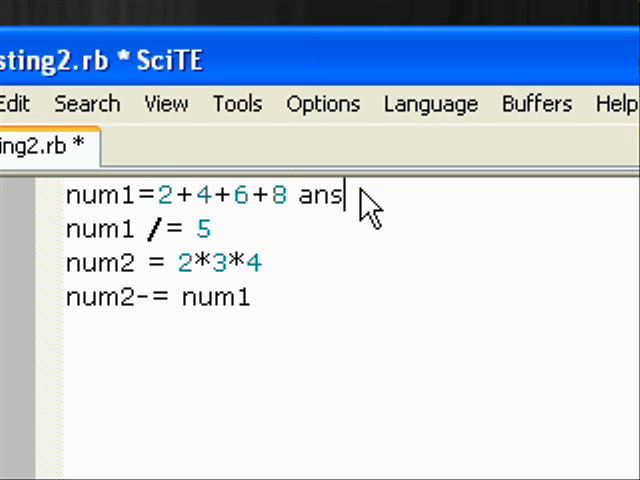
text(wer is 2)
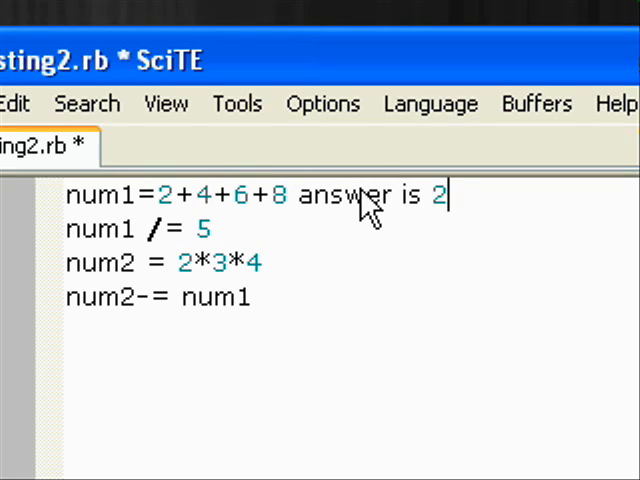
text(0)
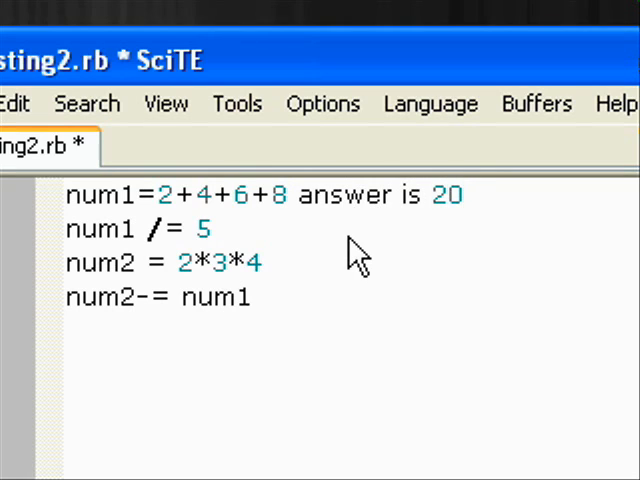
text(answer)
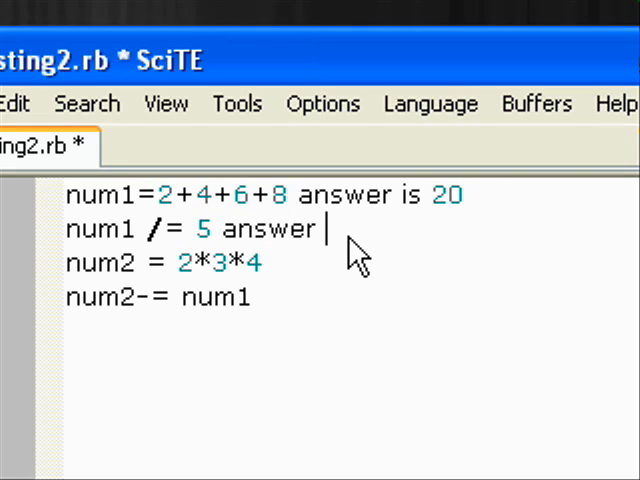
text(is 4)
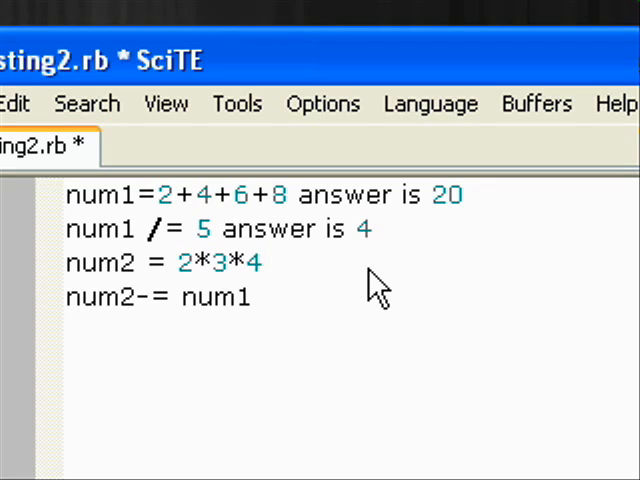
Step: Type a '=>24' note on the num2 line, then delete the leftover note
text(=>)
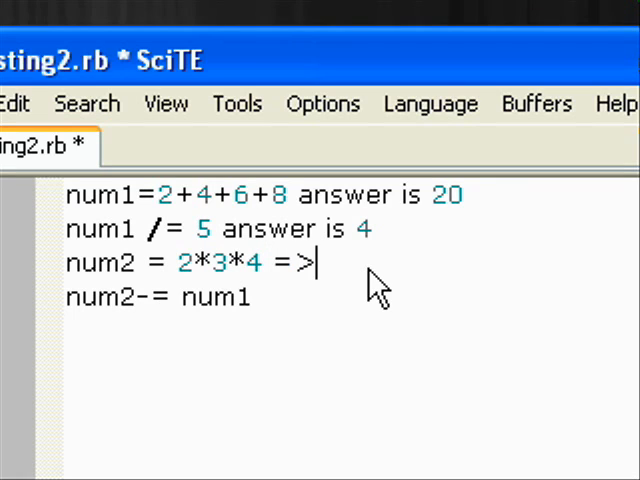
text(24)
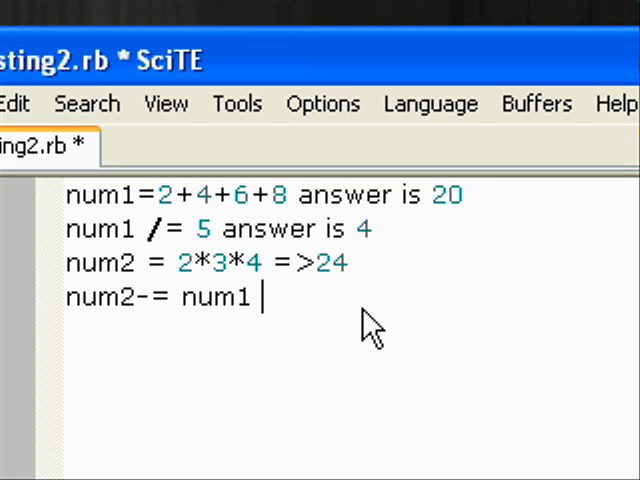
text(=>)
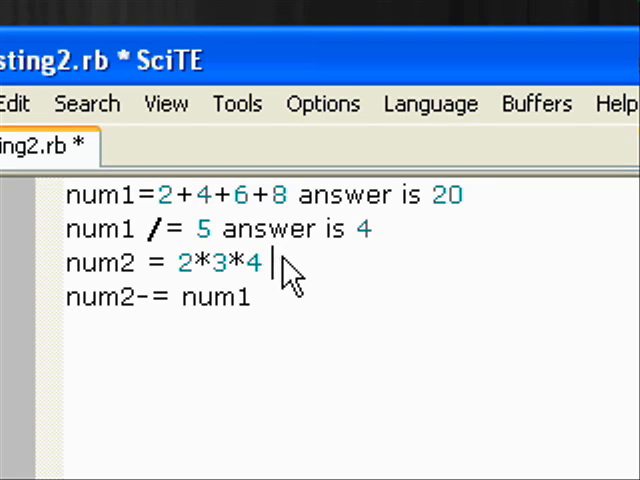
key(BackSpace)
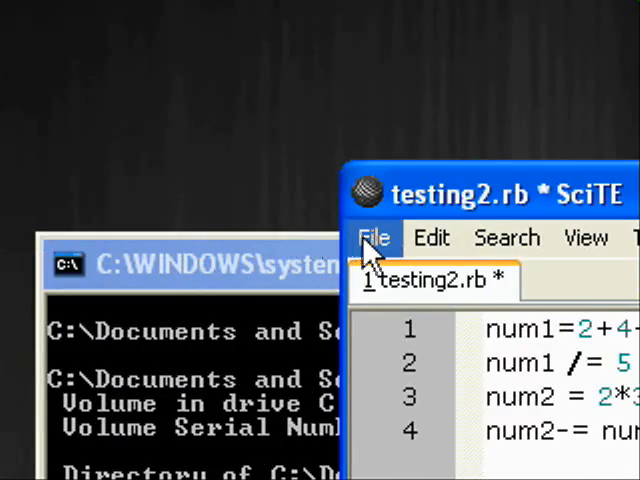
Step: Save the script as testing3.rb and run it with 'ruby testing3.rb'
click(374, 237)
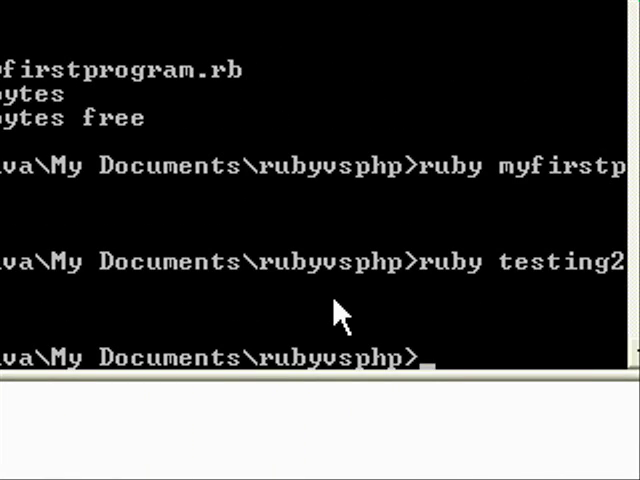
text(ruby testing3)
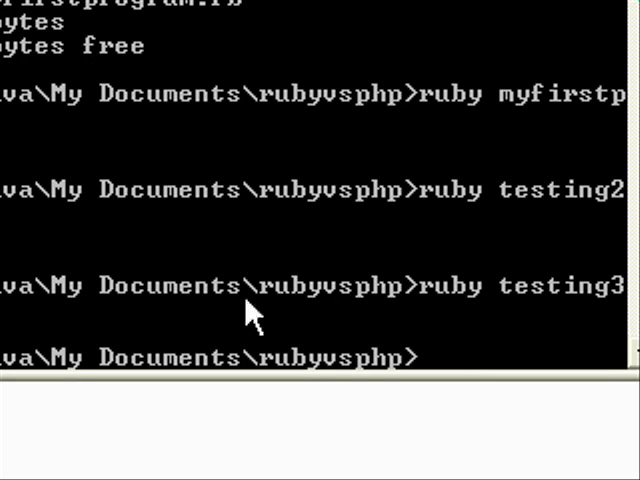
mouse_move(313, 333)
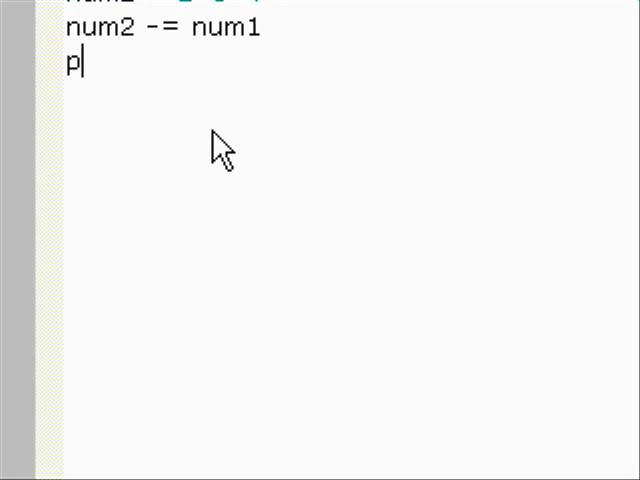
Step: Write the line puts "The answer is " + num2 in testing3.rb
text(uts "T)
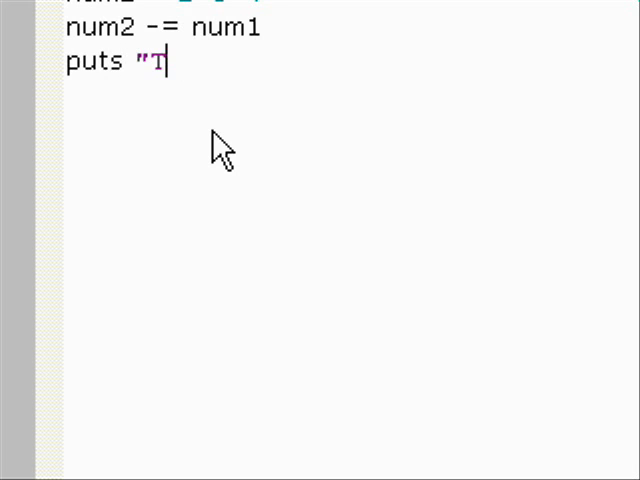
text(he answer is)
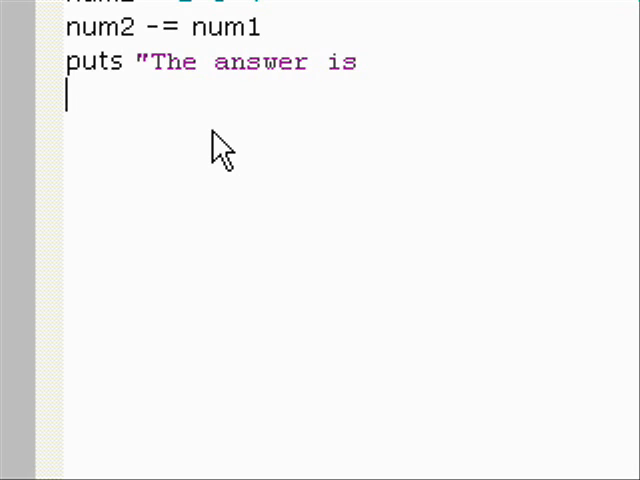
text(")
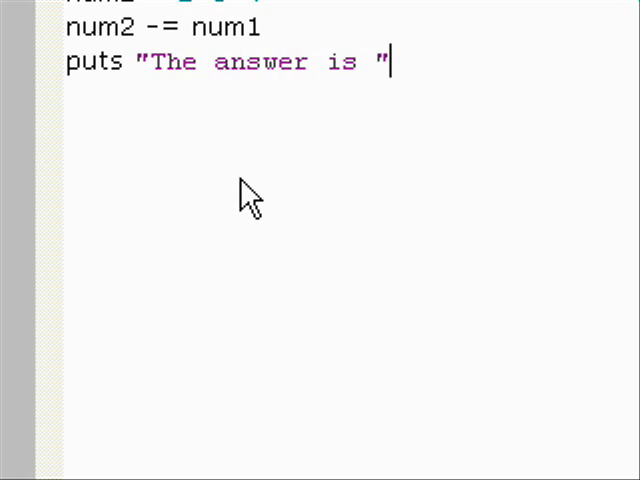
text(+)
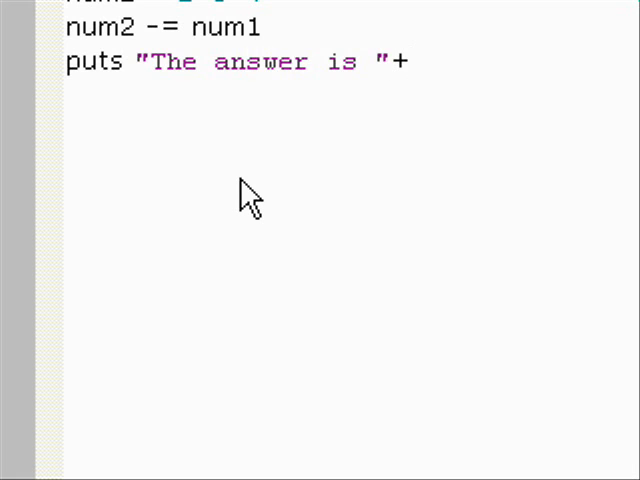
text(num2)
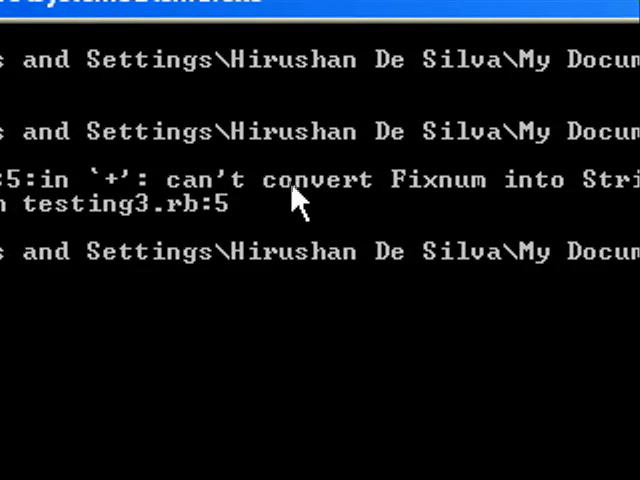
mouse_move(40, 260)
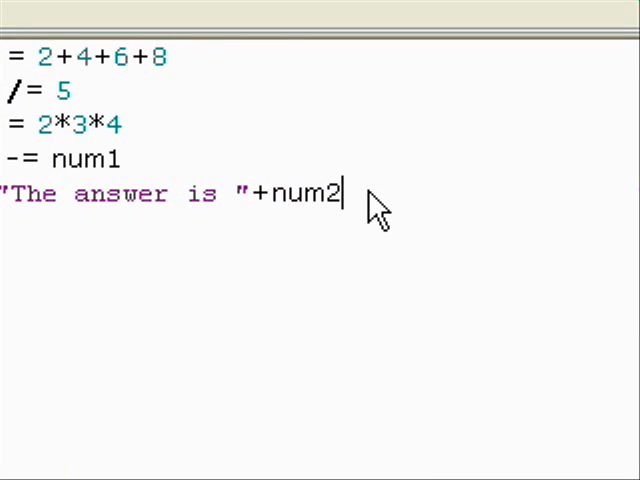
Step: Append .to to num2 in the print line and bring up the File menu
text(.to)
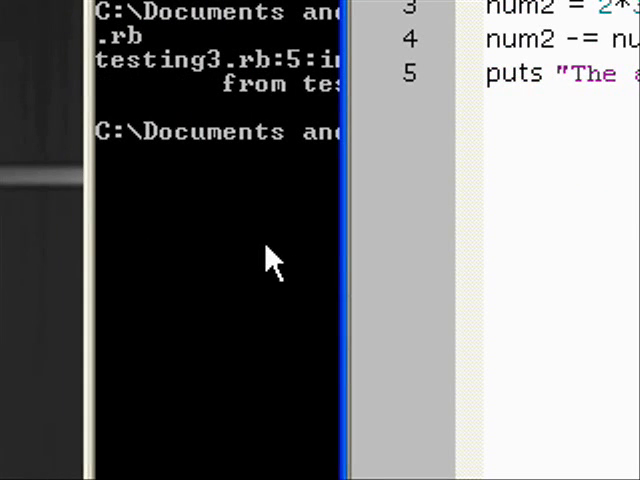
click(373, 126)
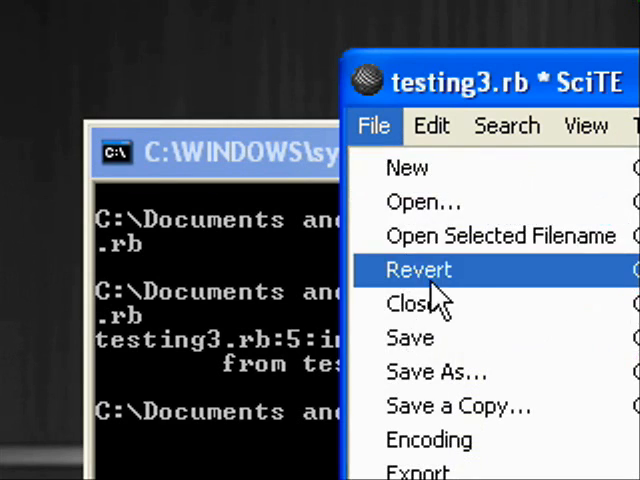